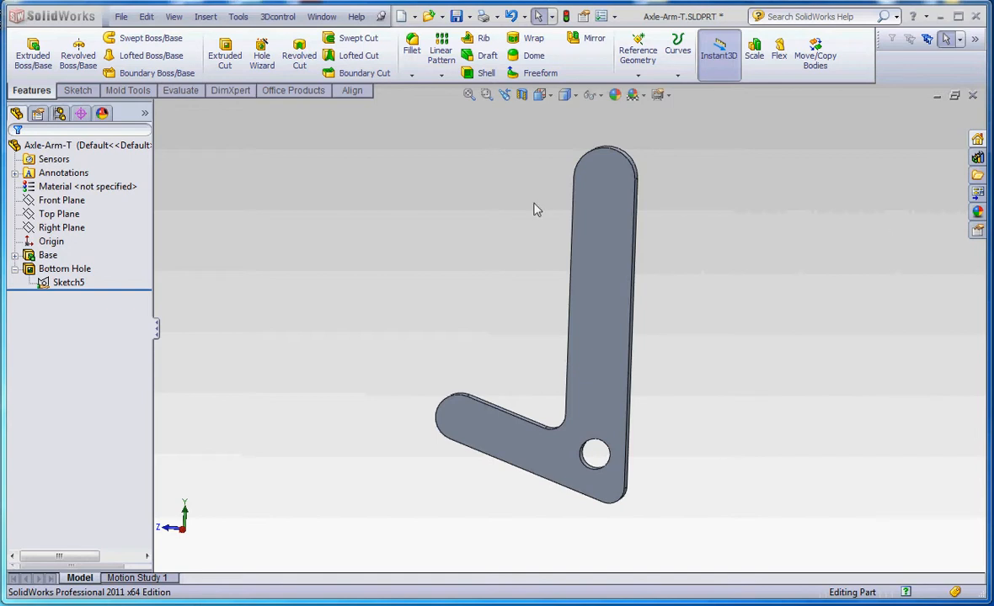
Assign Alloy Steel from the material library to the Axle-Arm-T part
click(69, 269)
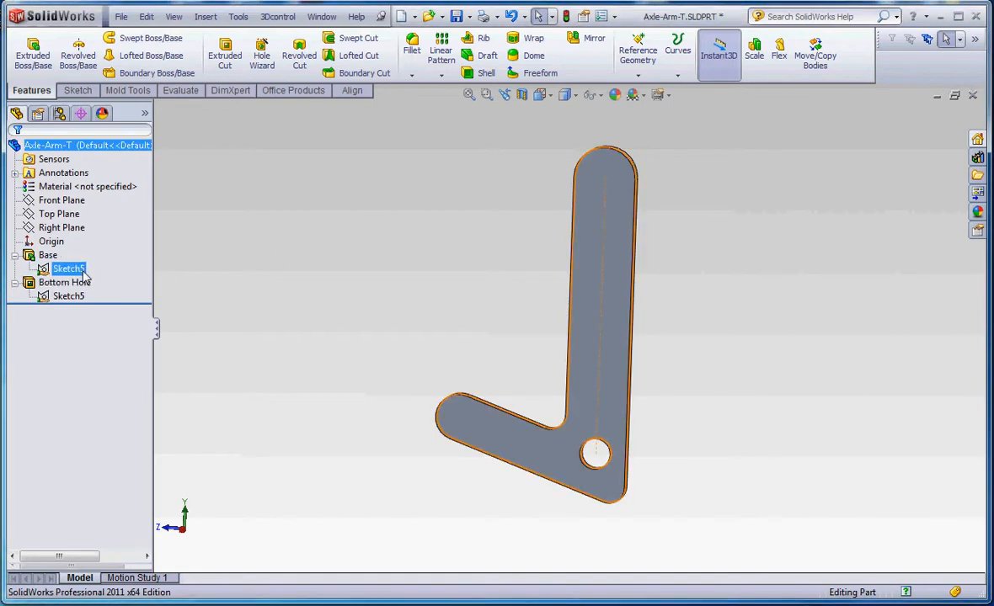
double_click(68, 268)
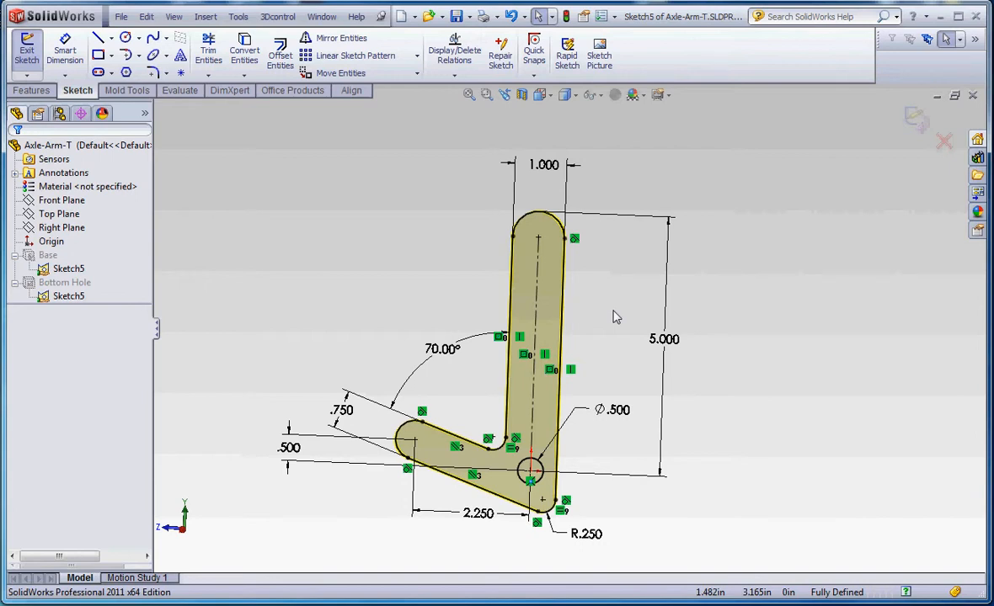
mouse_move(566, 16)
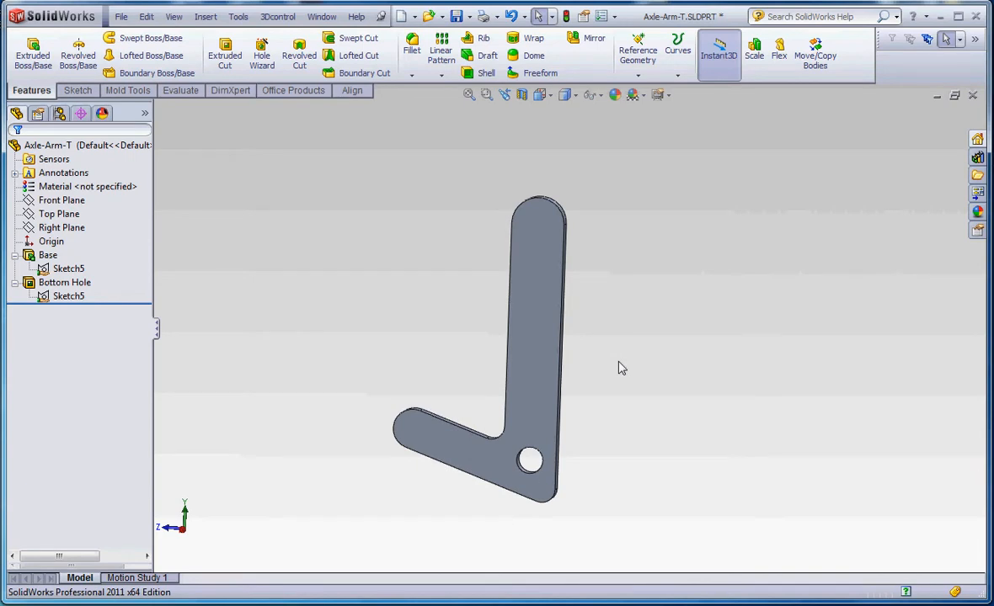
mouse_move(496, 283)
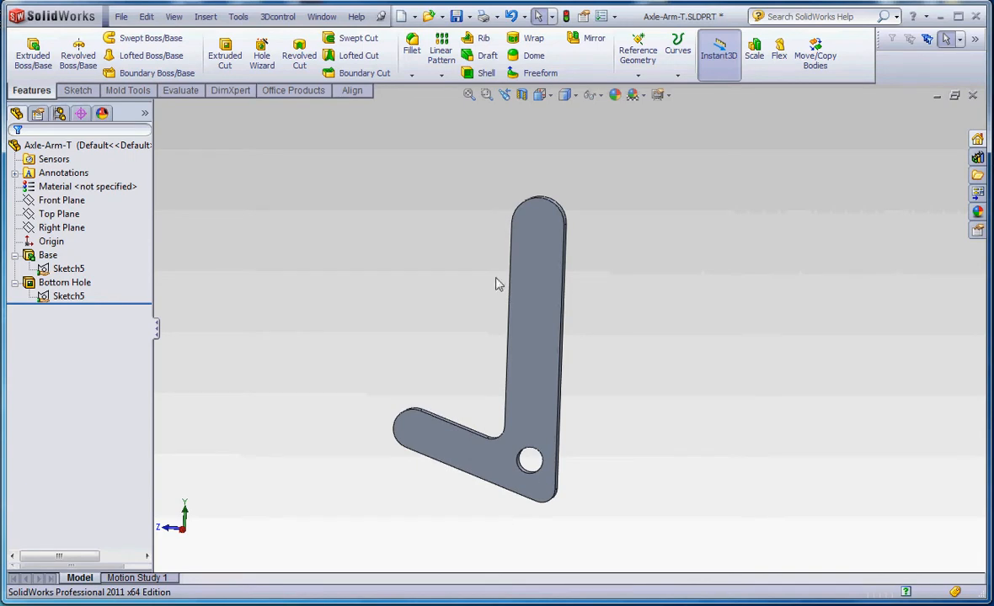
right_click(87, 186)
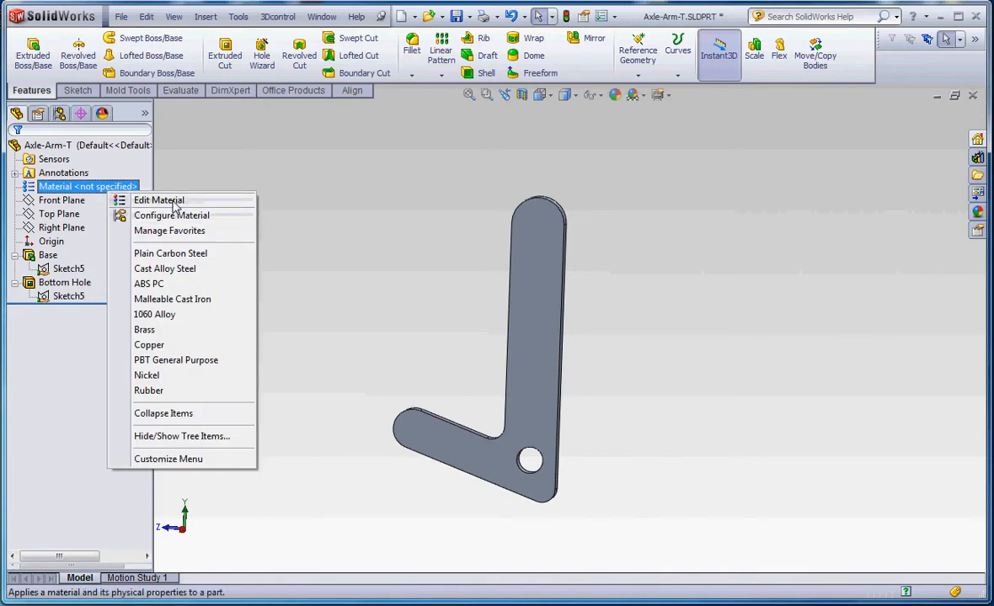
click(158, 200)
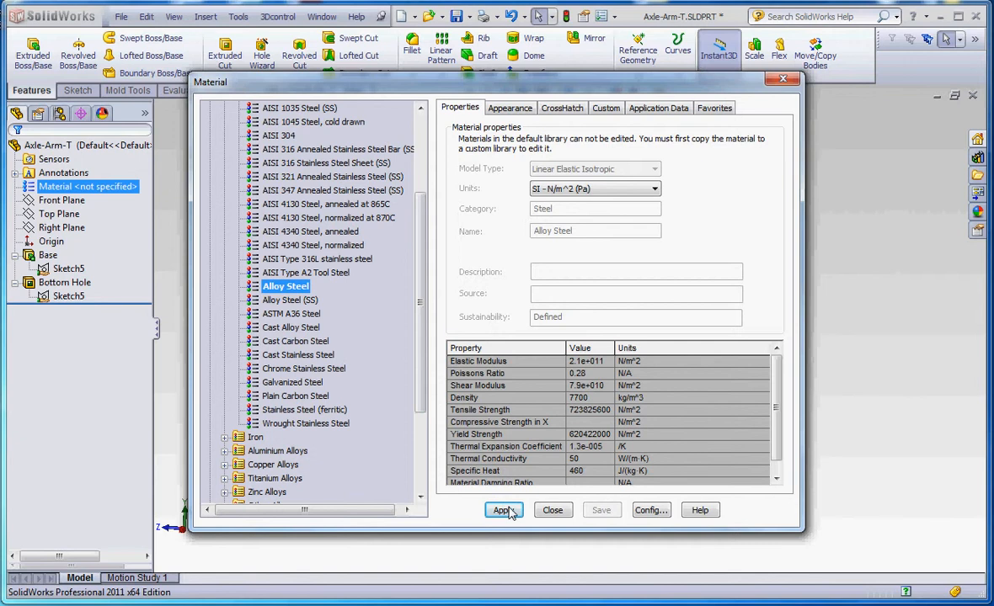
click(503, 510)
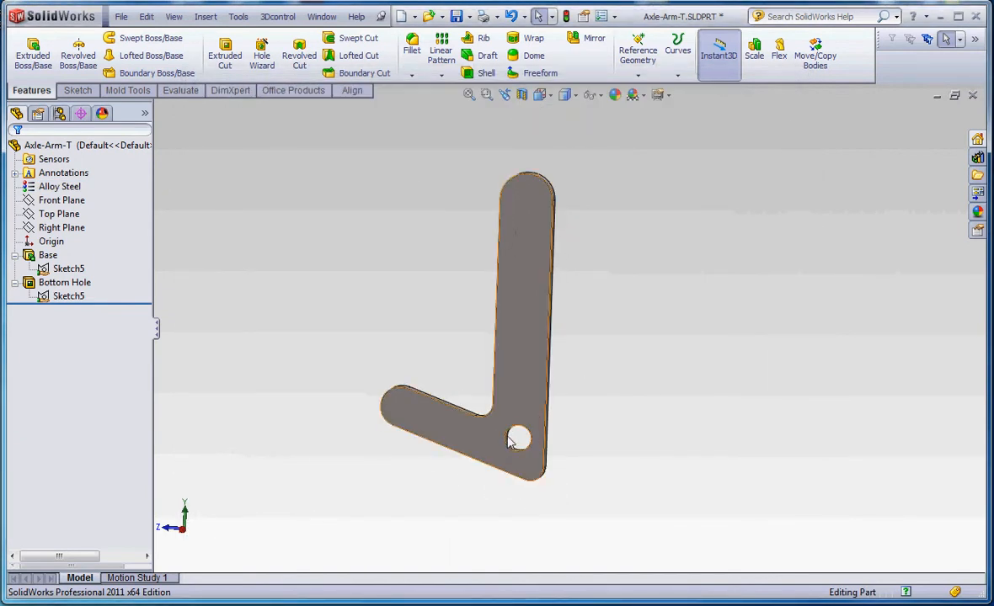
mouse_move(518, 373)
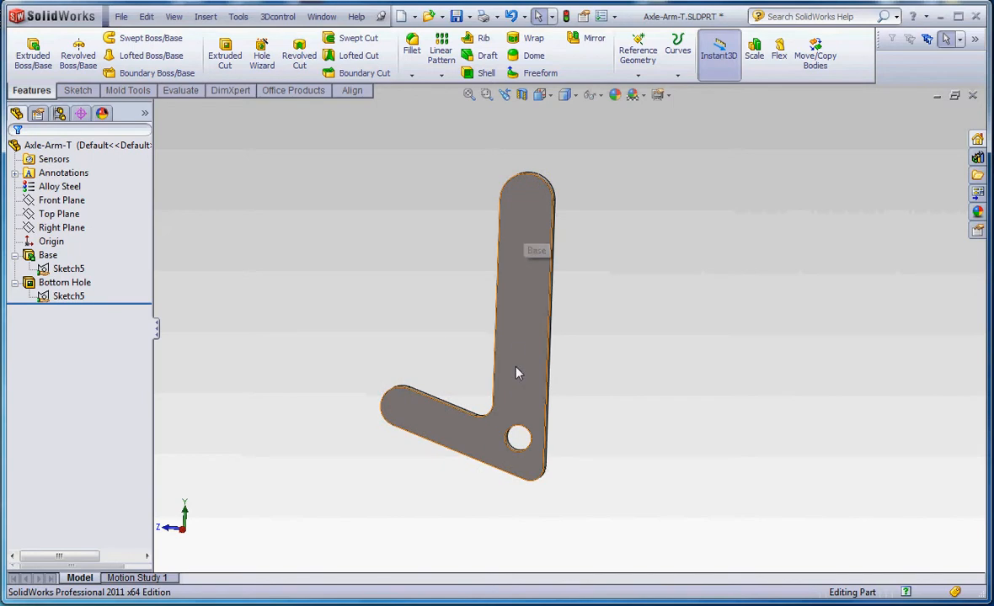
mouse_move(518, 373)
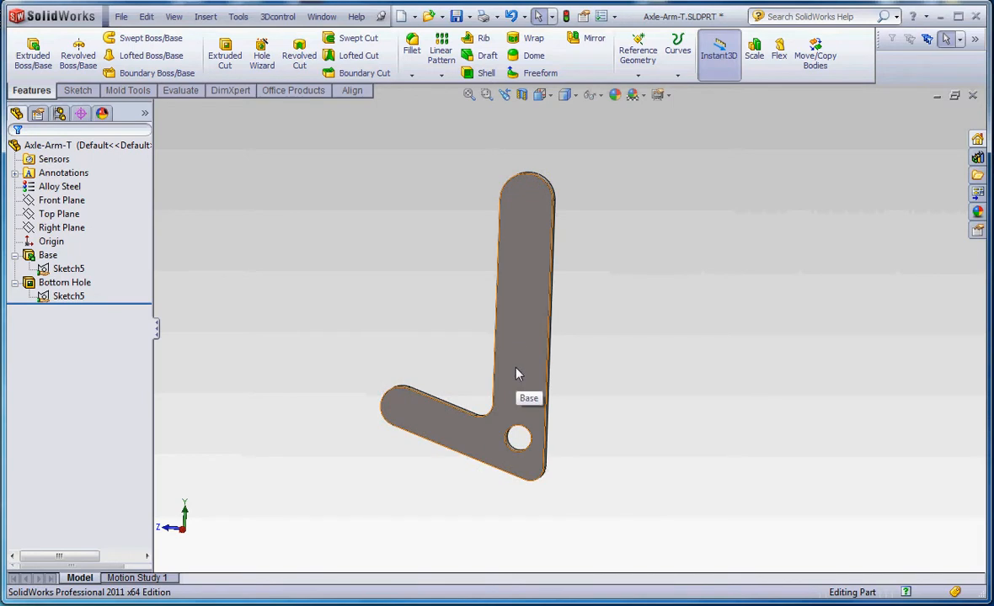
mouse_move(409, 412)
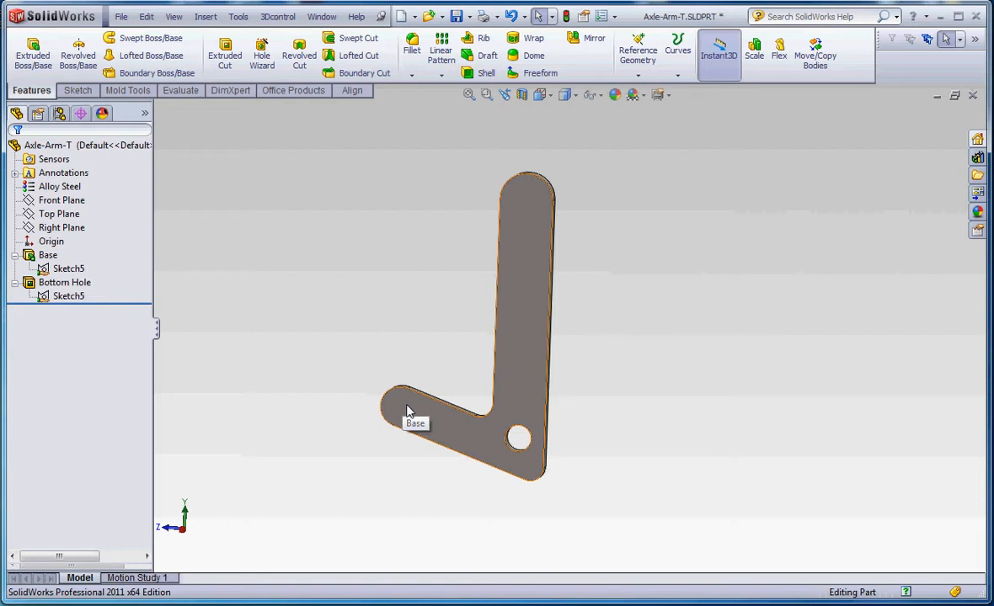
mouse_move(408, 411)
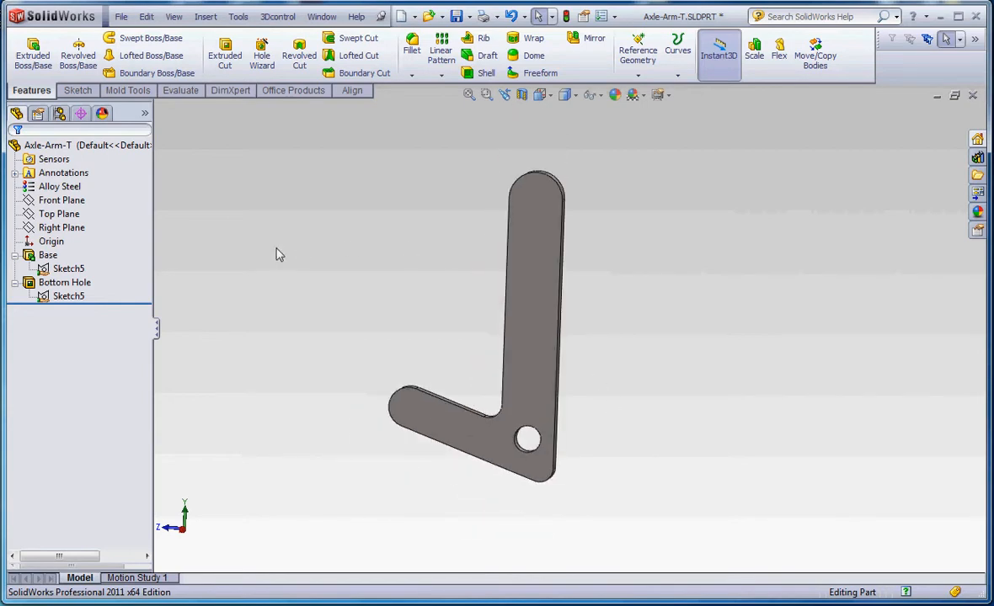
mouse_move(442, 55)
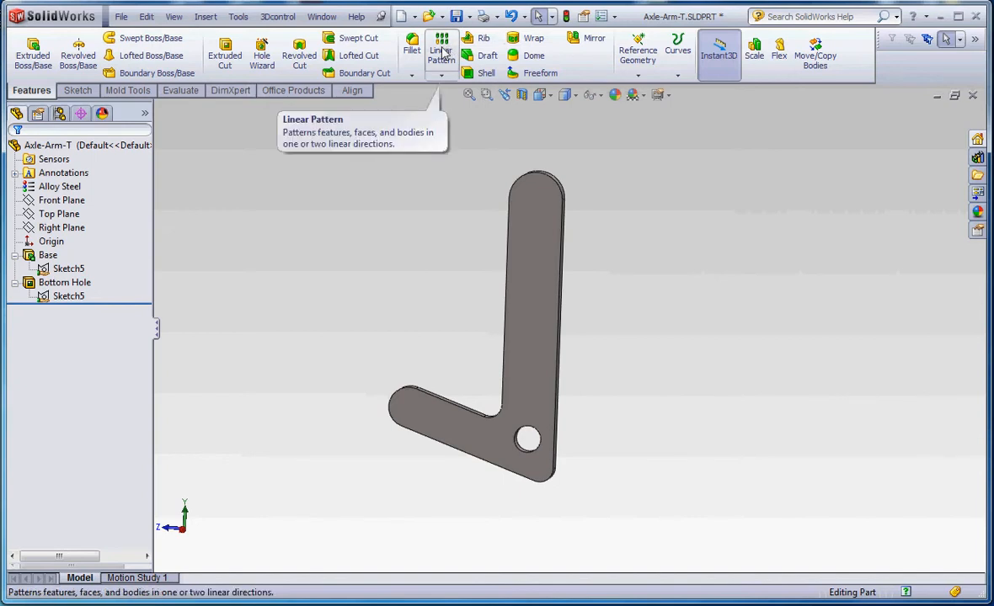
Start a Linear Pattern feature to repeat the bottom hole
click(441, 52)
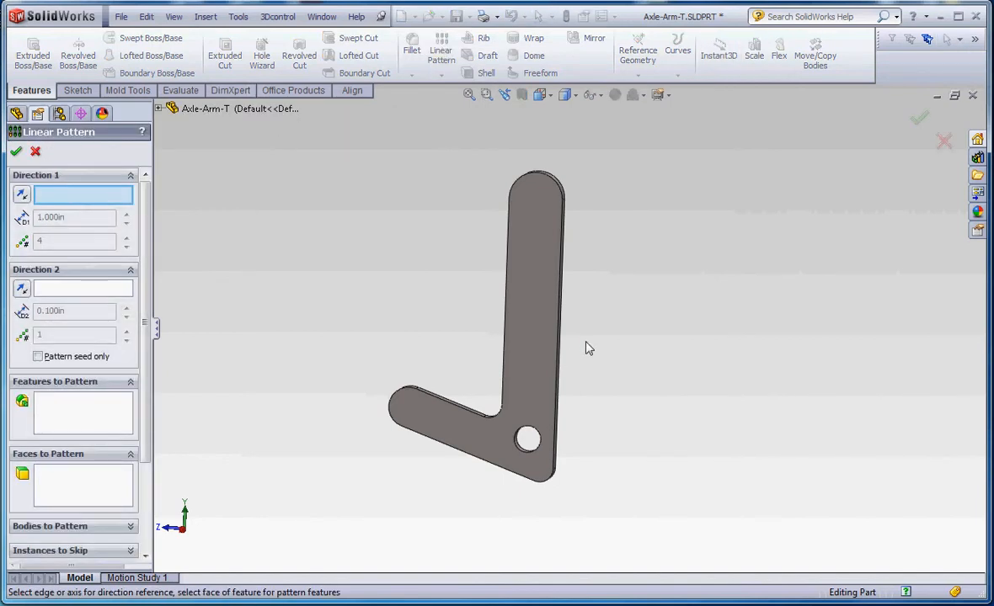
mouse_move(568, 366)
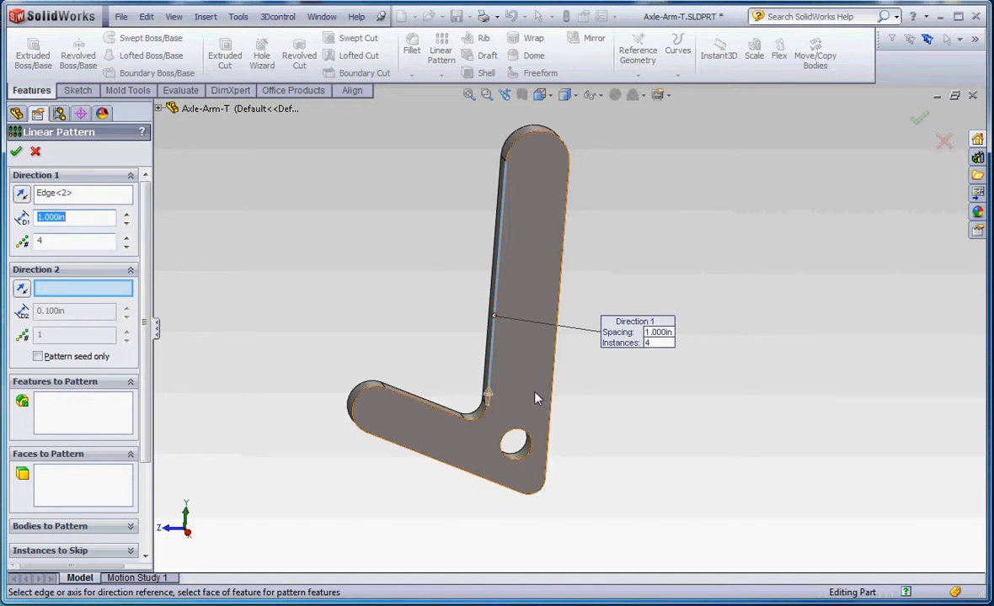
mouse_move(488, 396)
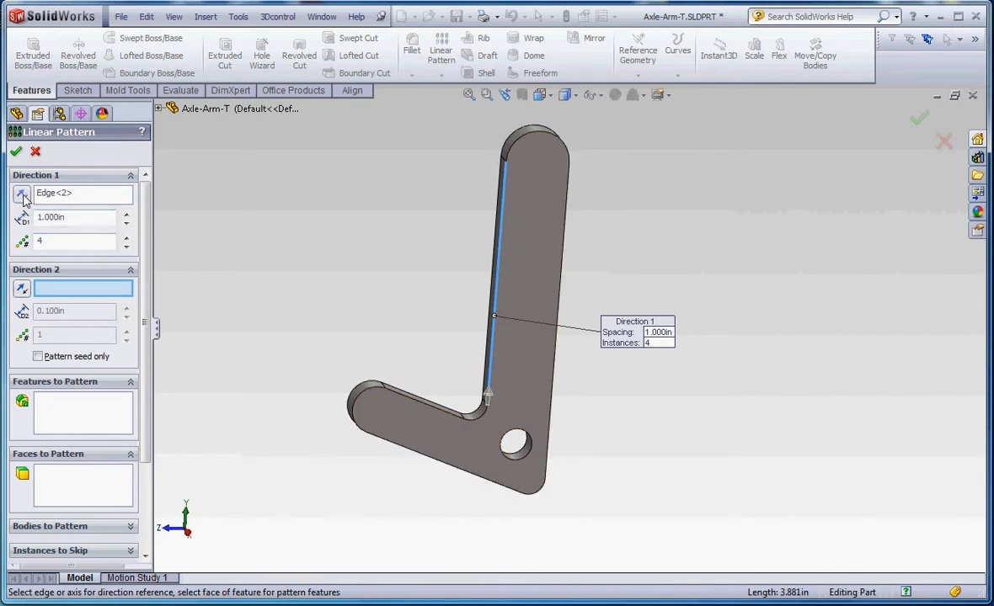
mouse_move(22, 194)
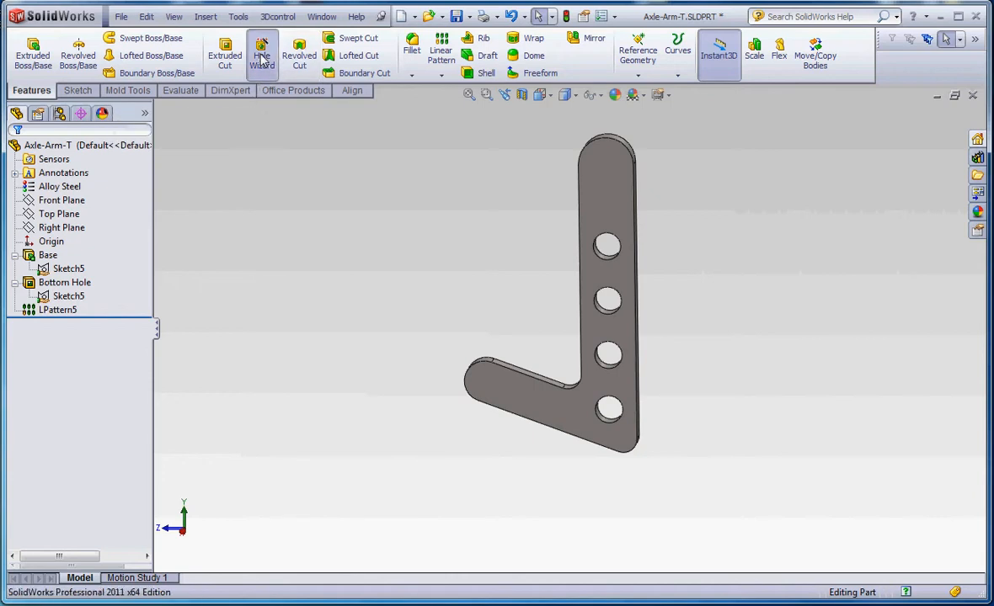
Specify a Straight Tap, ANSI Inch 5/16-24 hole with Through All end condition
click(262, 52)
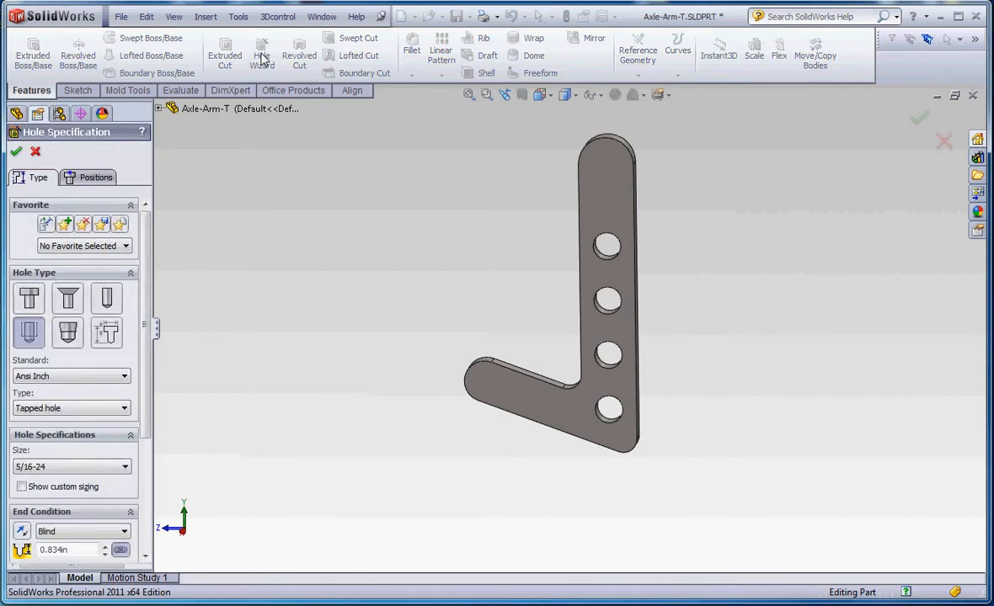
scroll(down, 3)
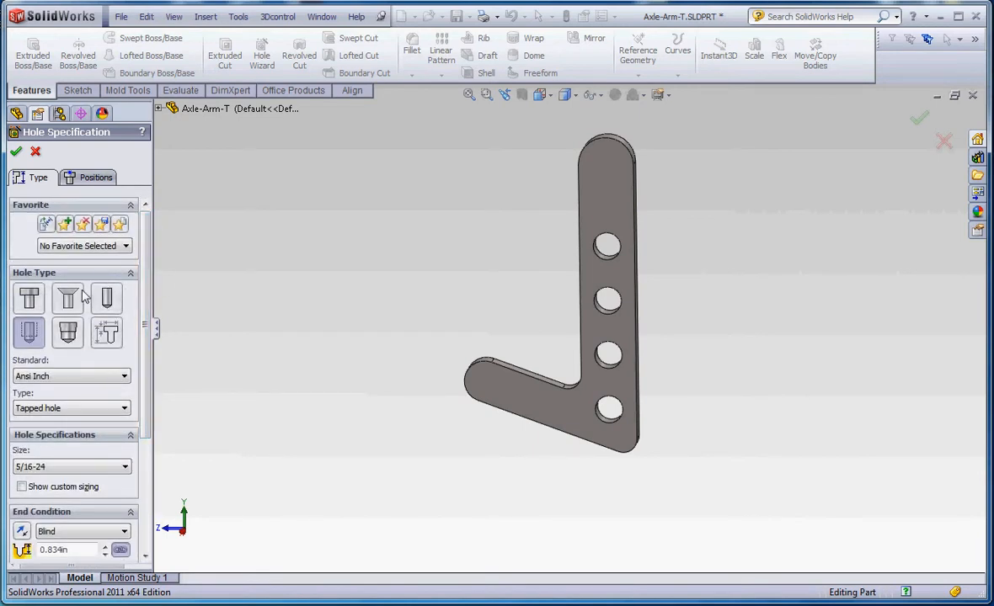
mouse_move(29, 333)
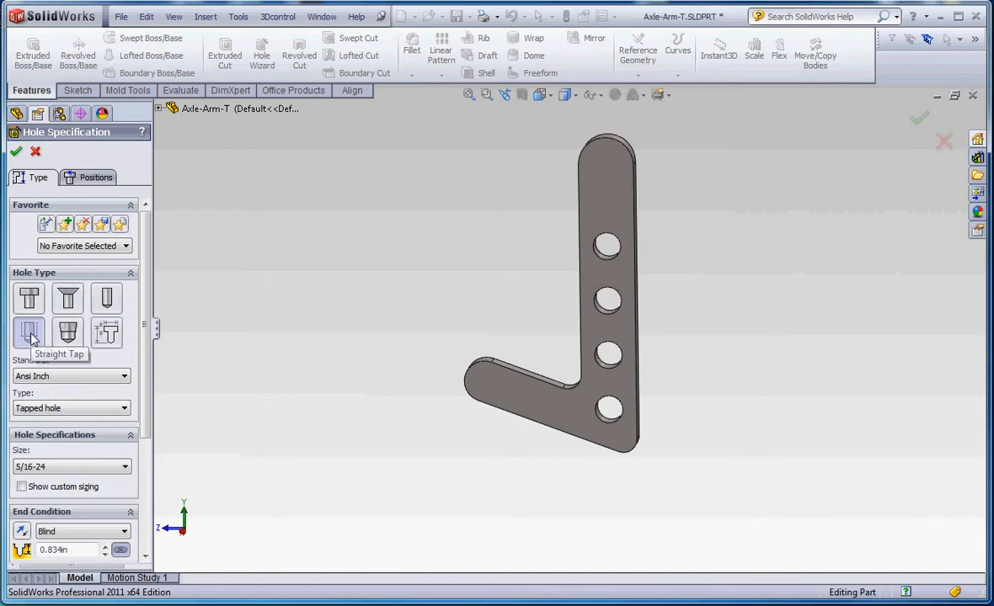
click(28, 333)
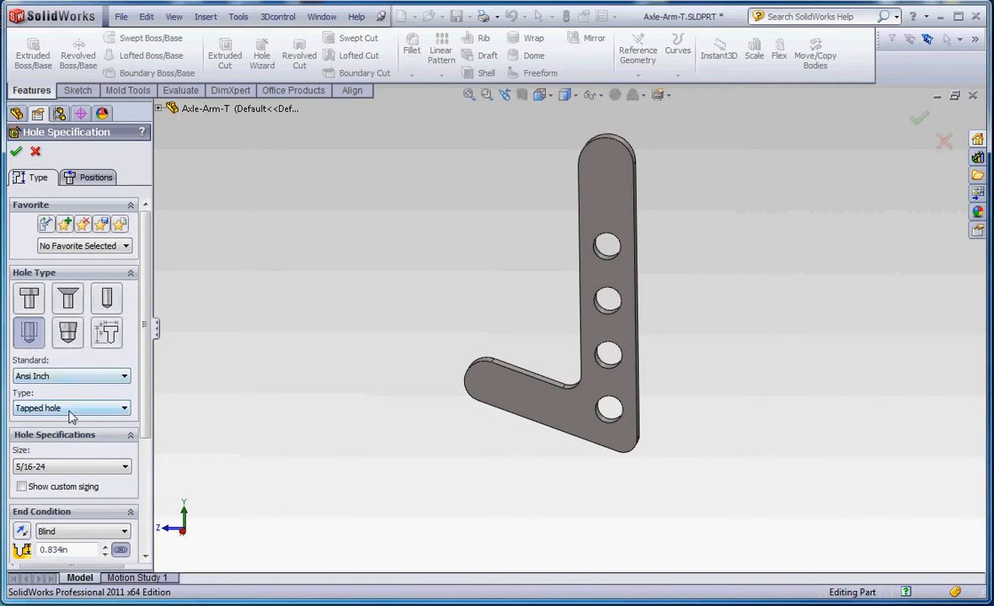
mouse_move(64, 477)
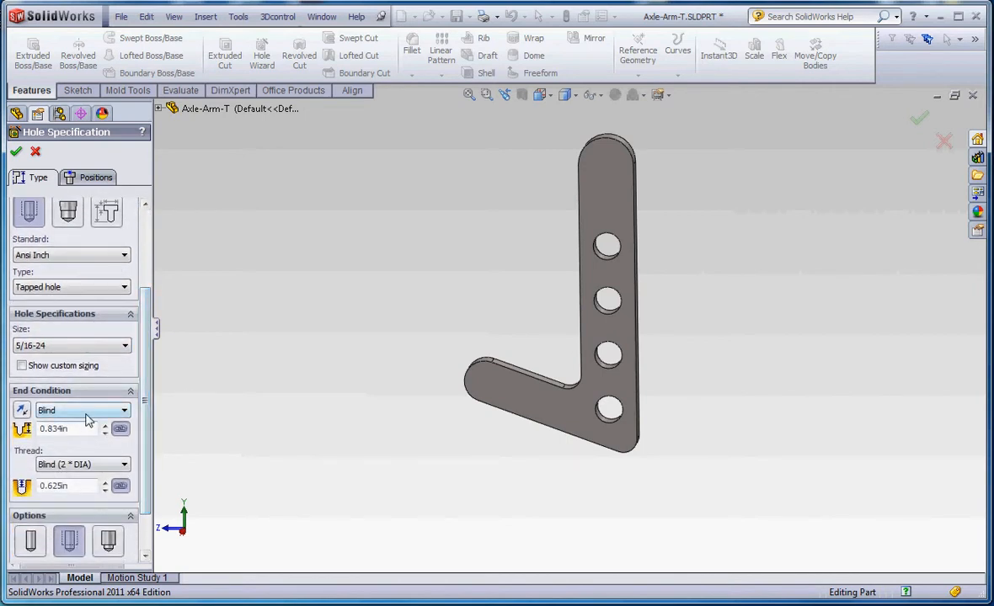
click(82, 410)
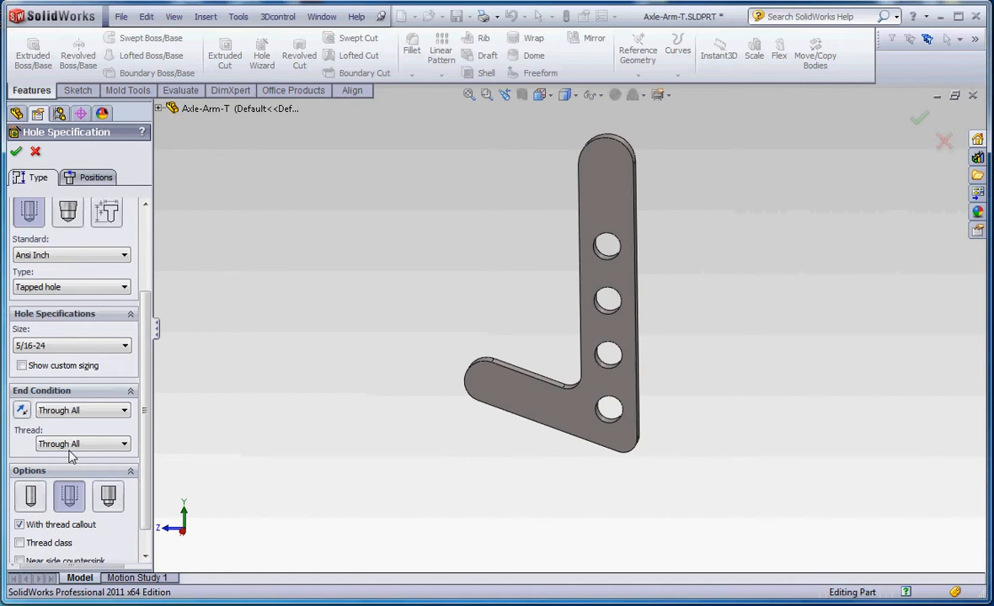
mouse_move(91, 452)
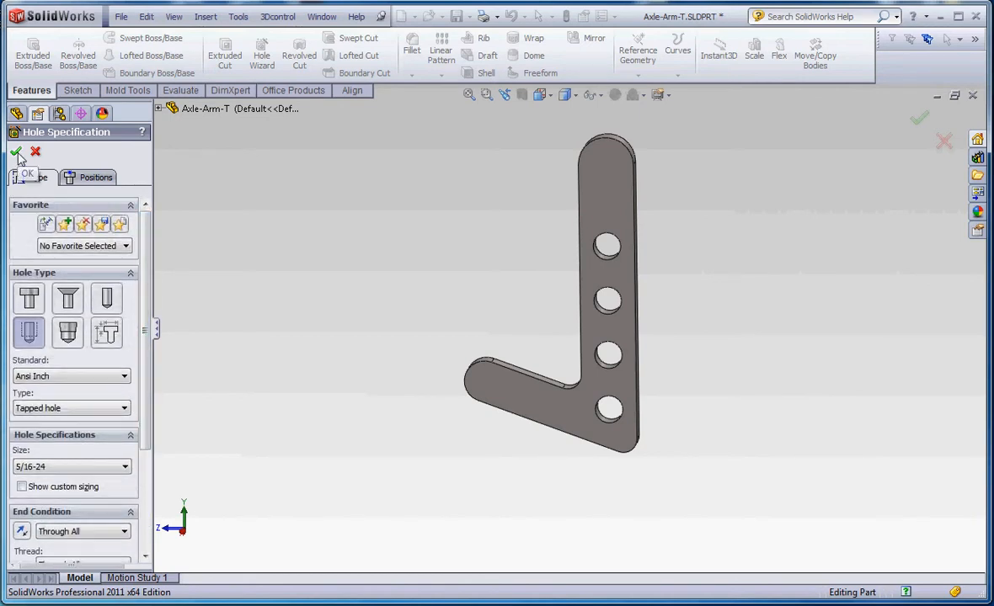
click(16, 151)
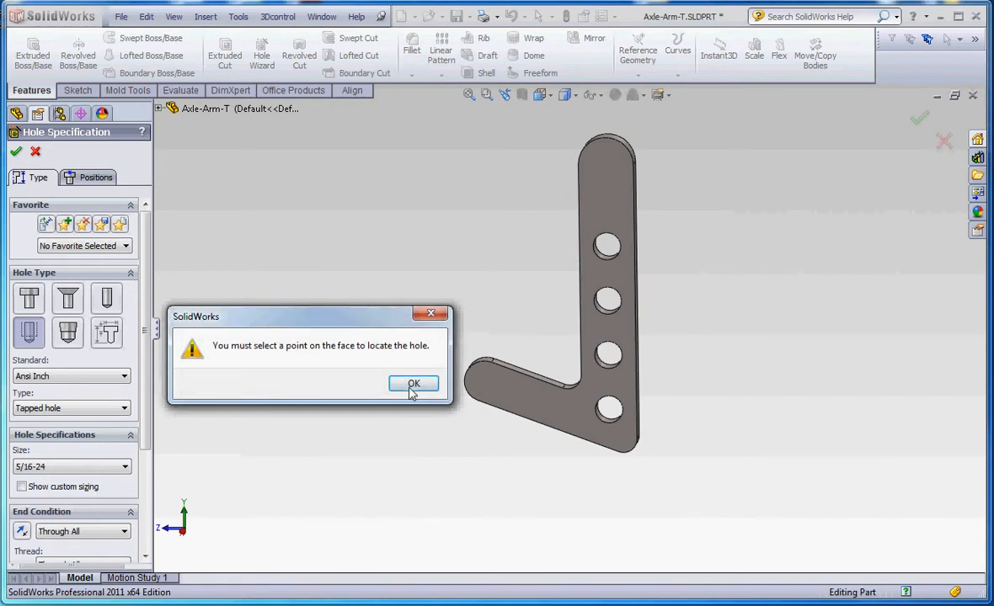
Drop the tapped hole's point on the short arm's top face
click(414, 383)
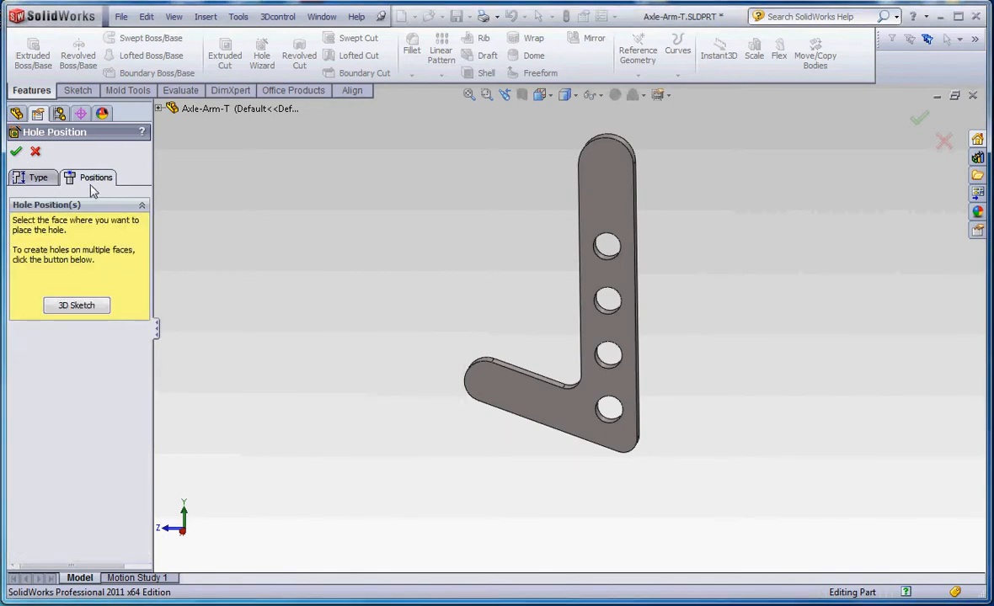
mouse_move(436, 396)
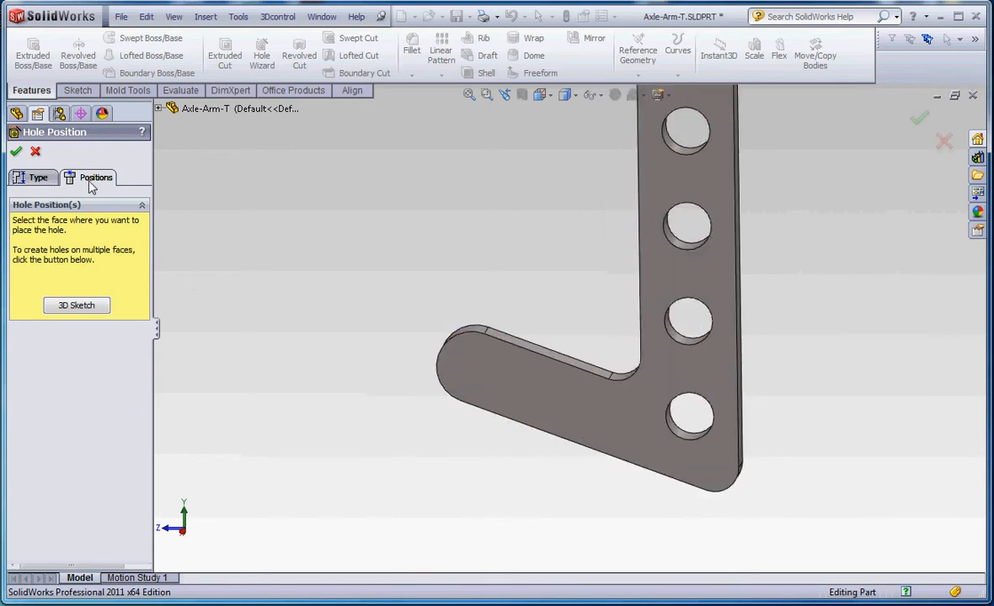
mouse_move(497, 368)
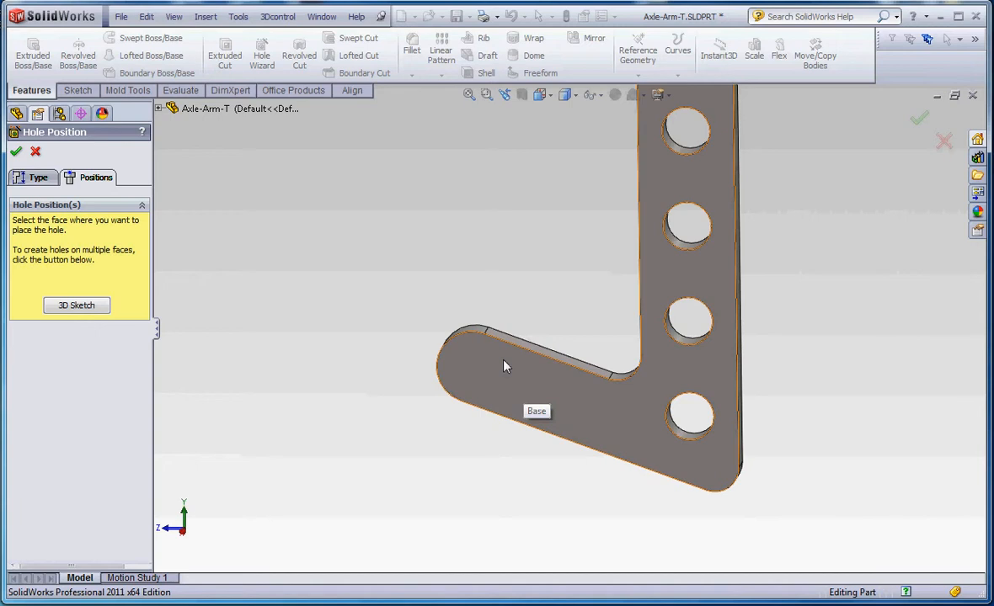
click(505, 366)
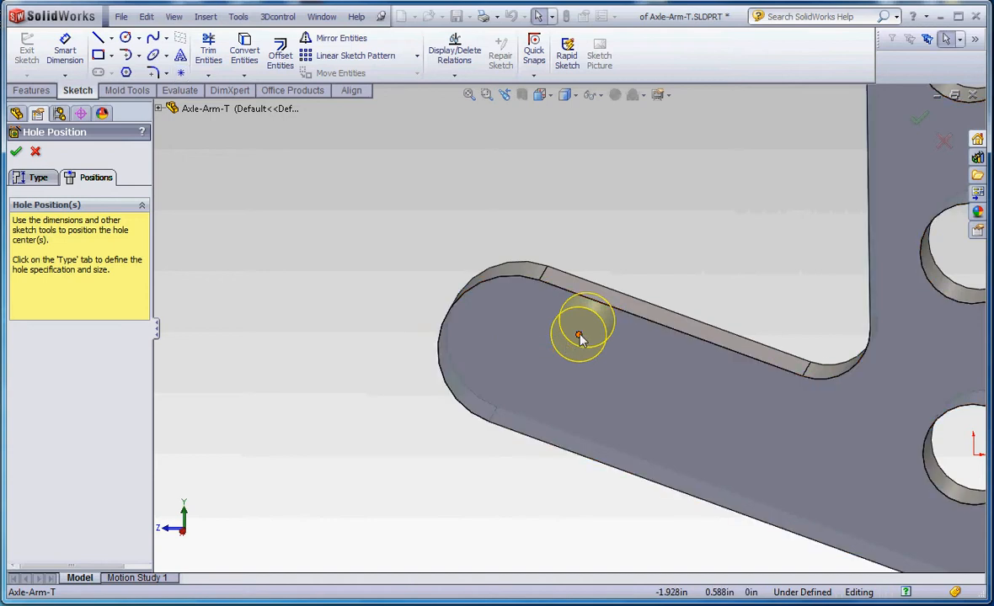
Center the 5/16-24 tapped hole on the short arm's rounded-end arc and finish
click(579, 335)
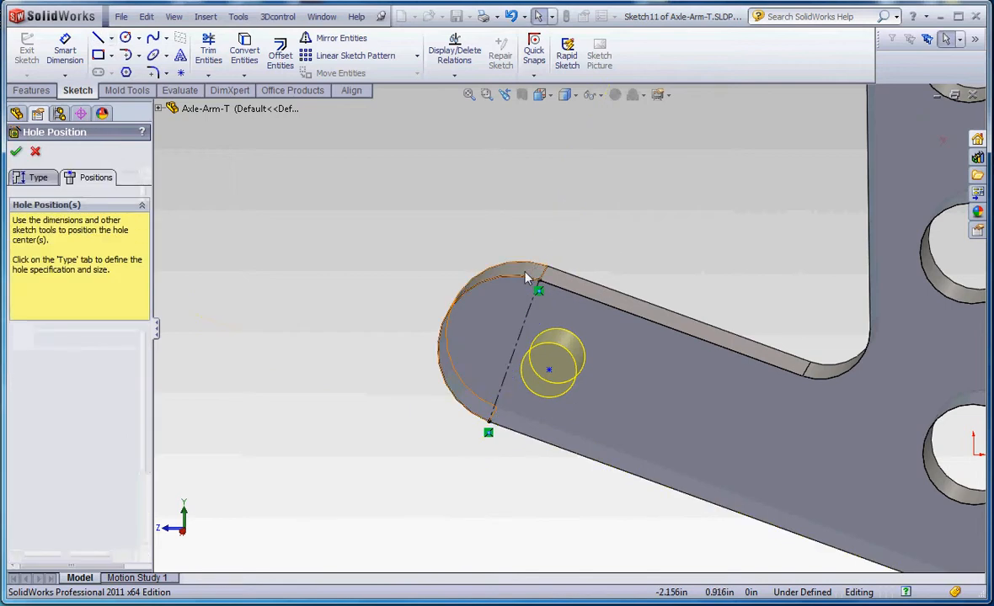
mouse_move(552, 286)
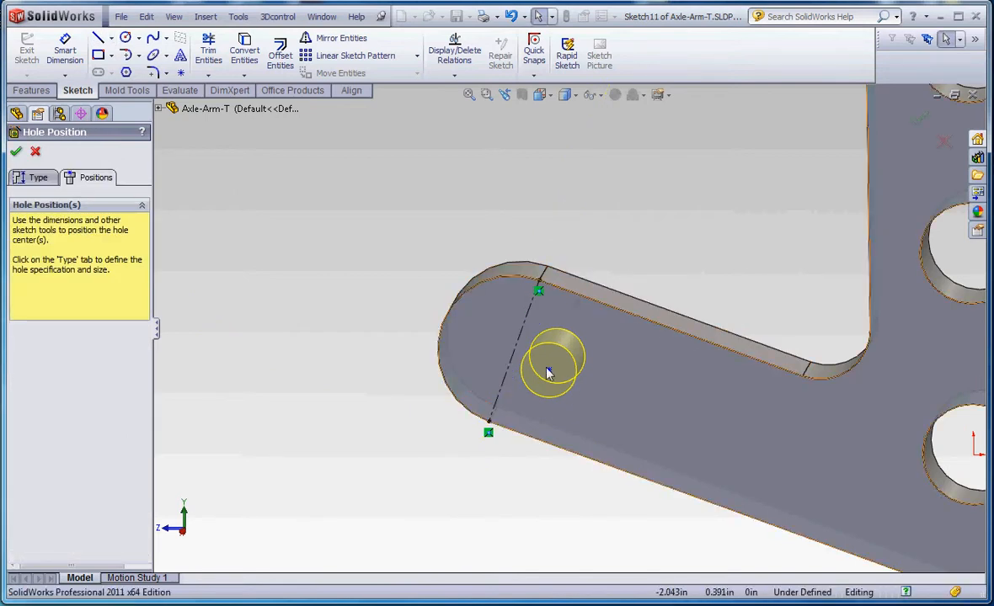
click(514, 351)
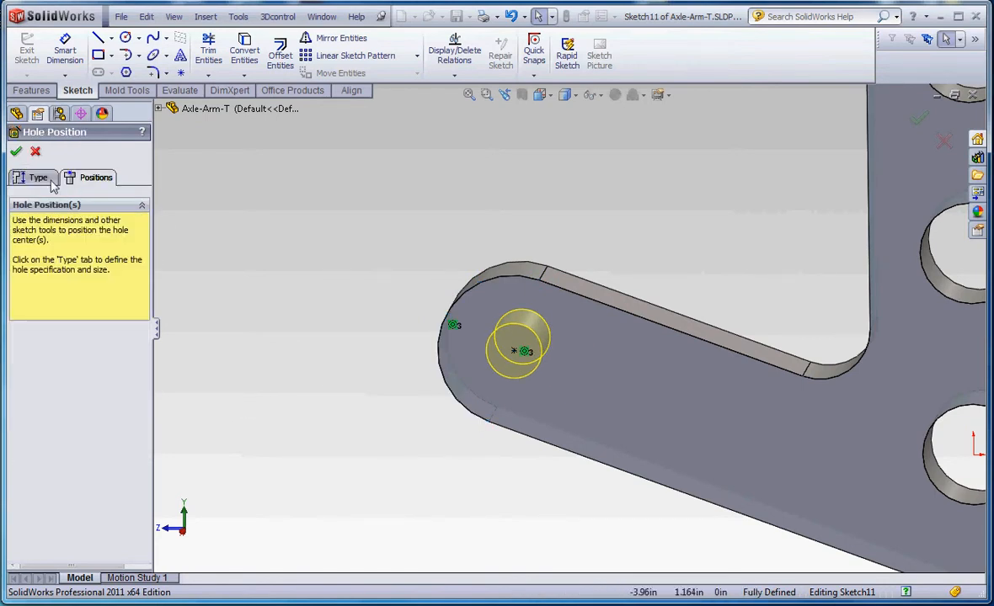
click(16, 151)
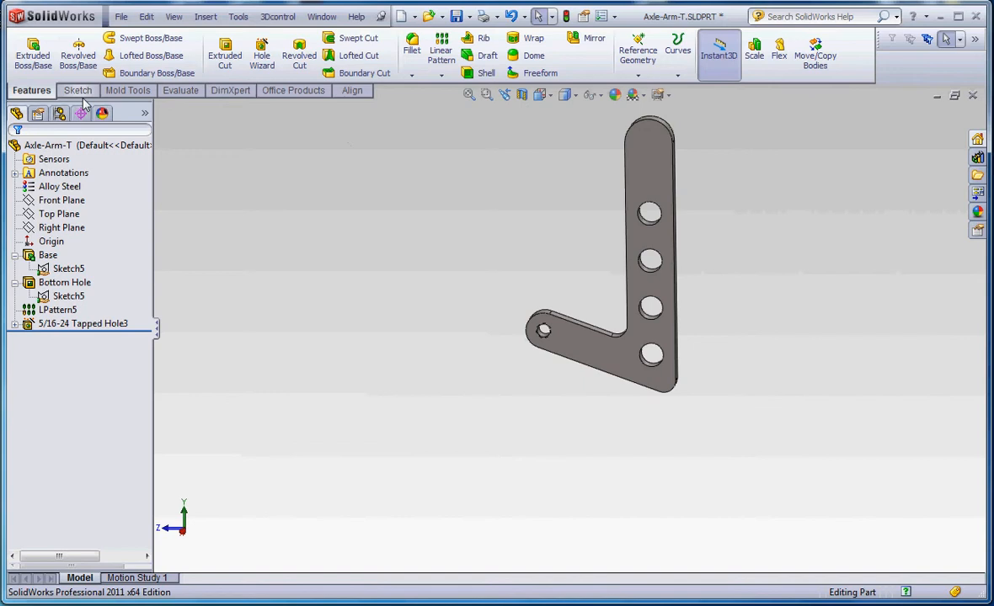
click(180, 91)
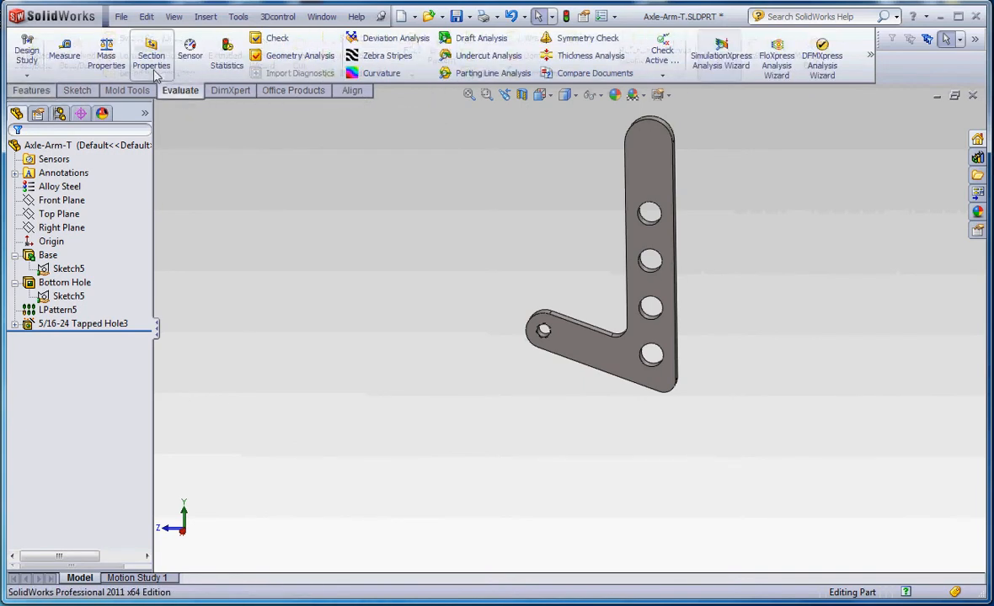
click(106, 55)
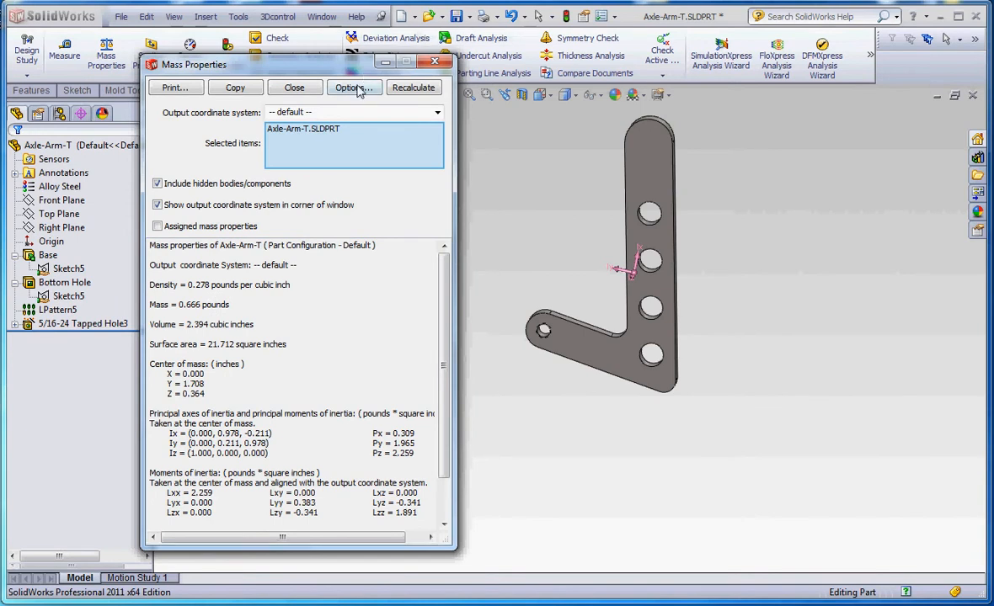
click(353, 87)
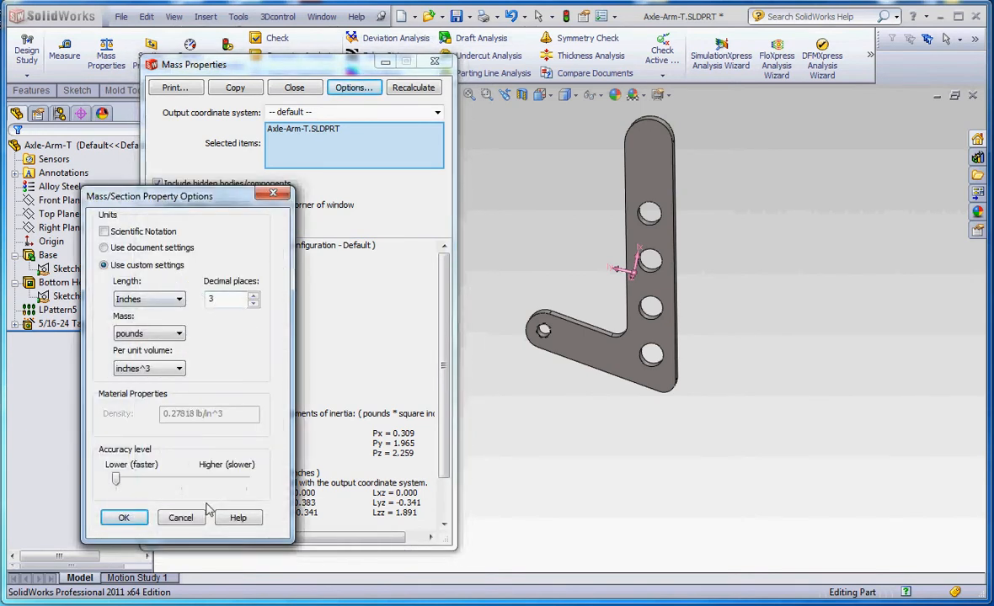
click(124, 517)
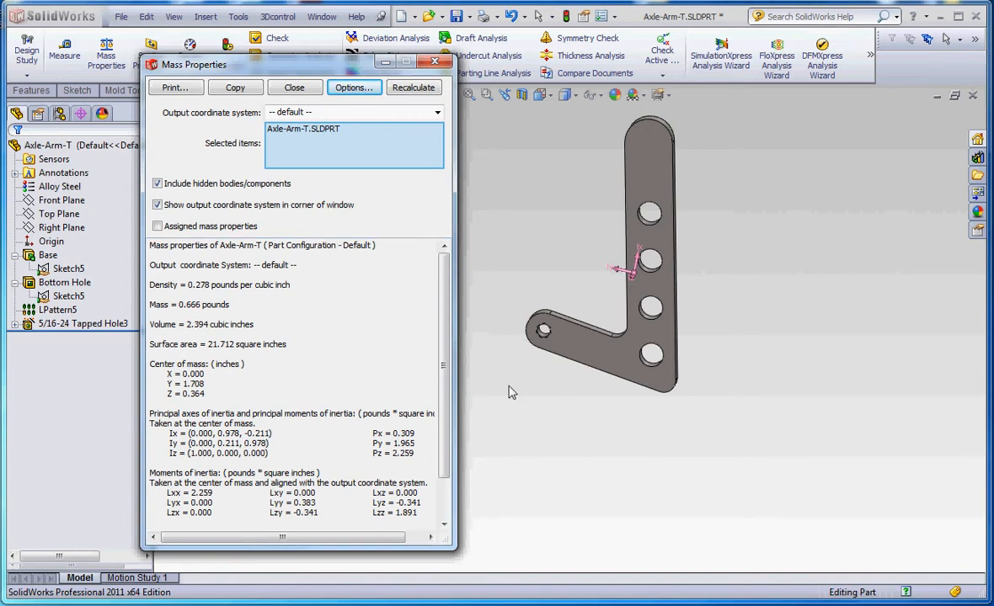
mouse_move(162, 403)
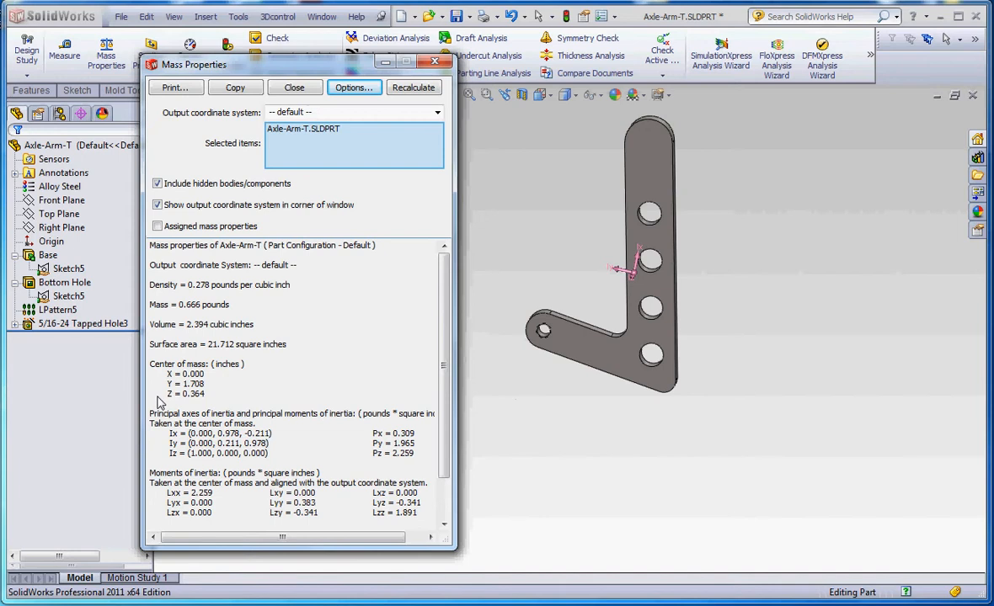
mouse_move(210, 397)
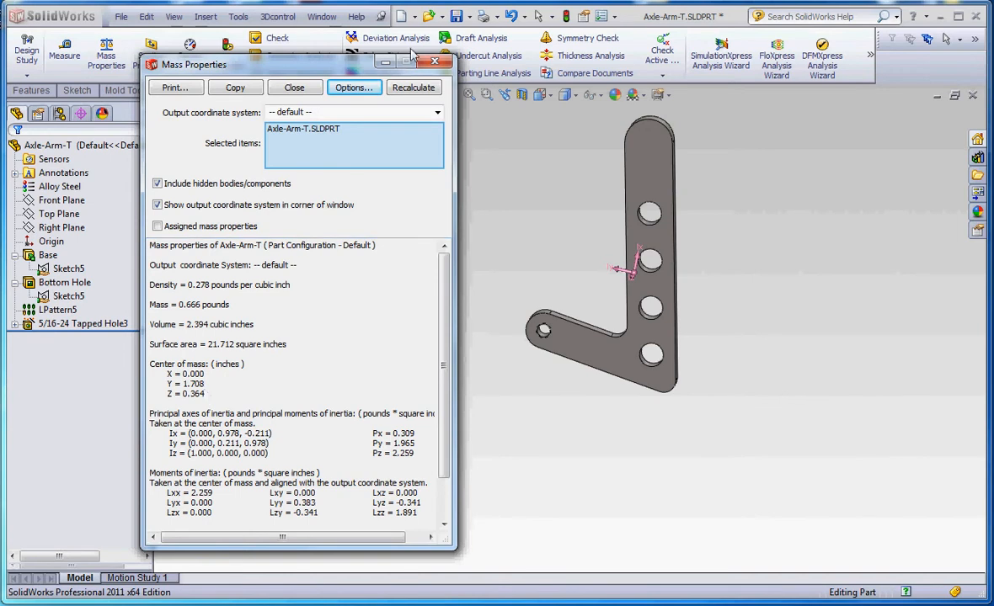
click(294, 87)
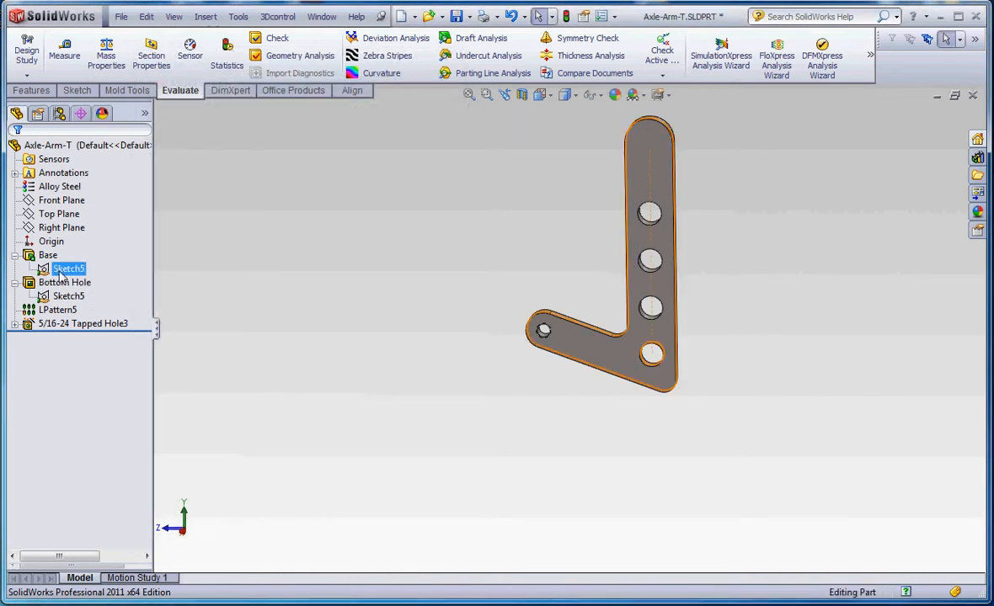
Review Sketch5's 2.250-inch dimension and its leader options, then exit to rebuild
double_click(67, 268)
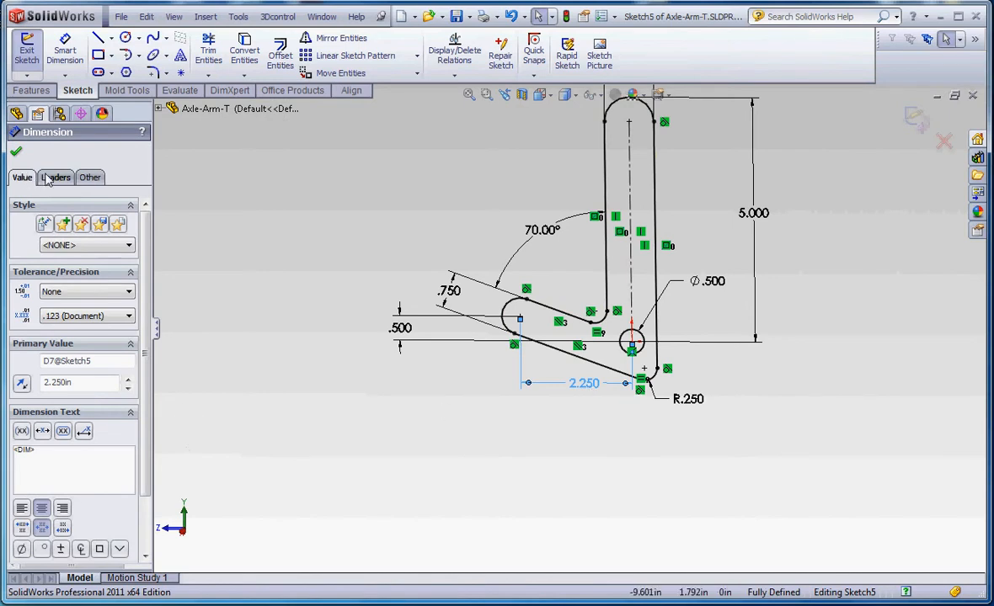
click(56, 177)
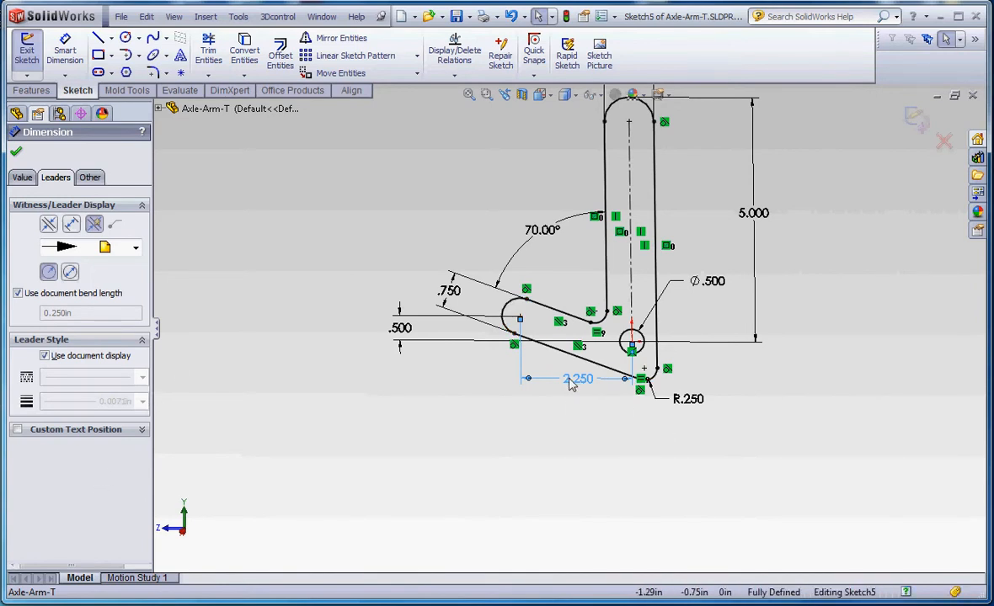
mouse_move(577, 379)
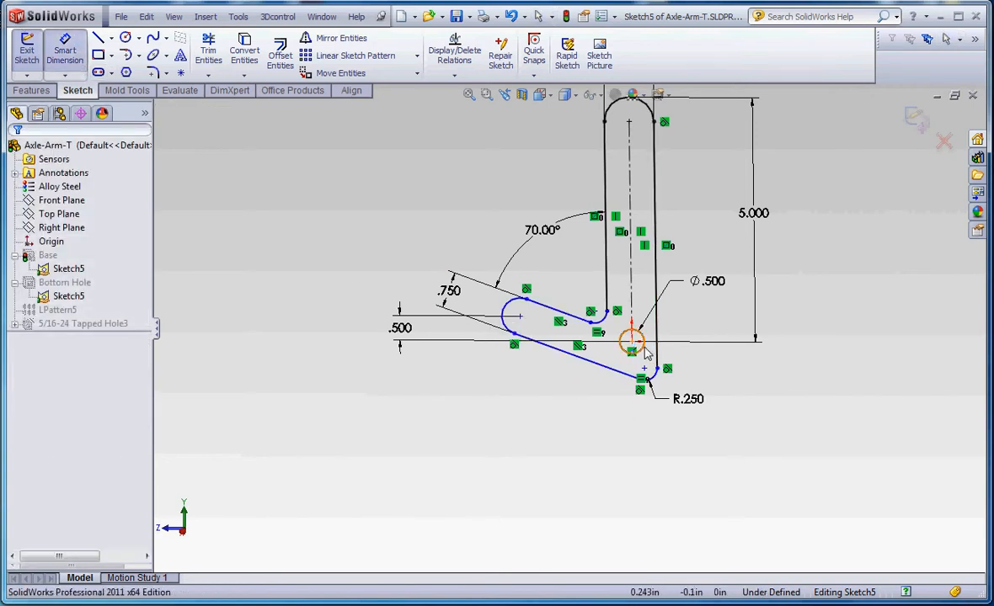
click(632, 341)
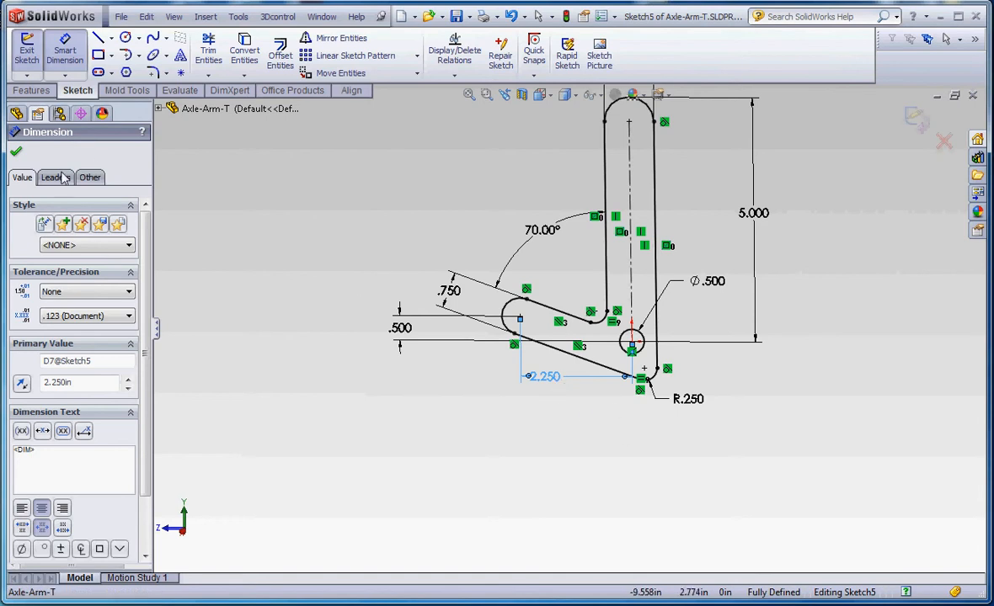
click(54, 177)
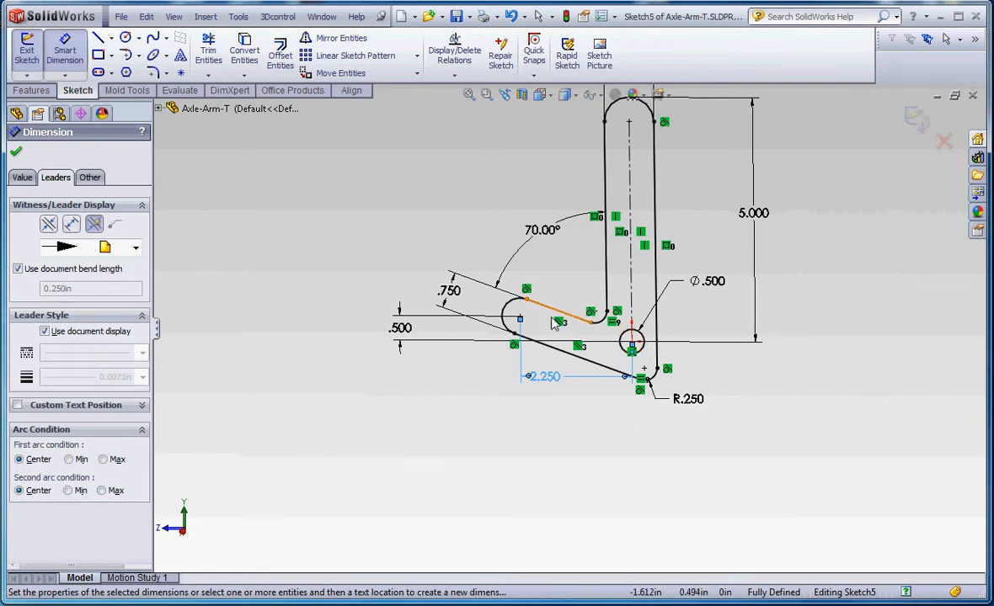
click(101, 491)
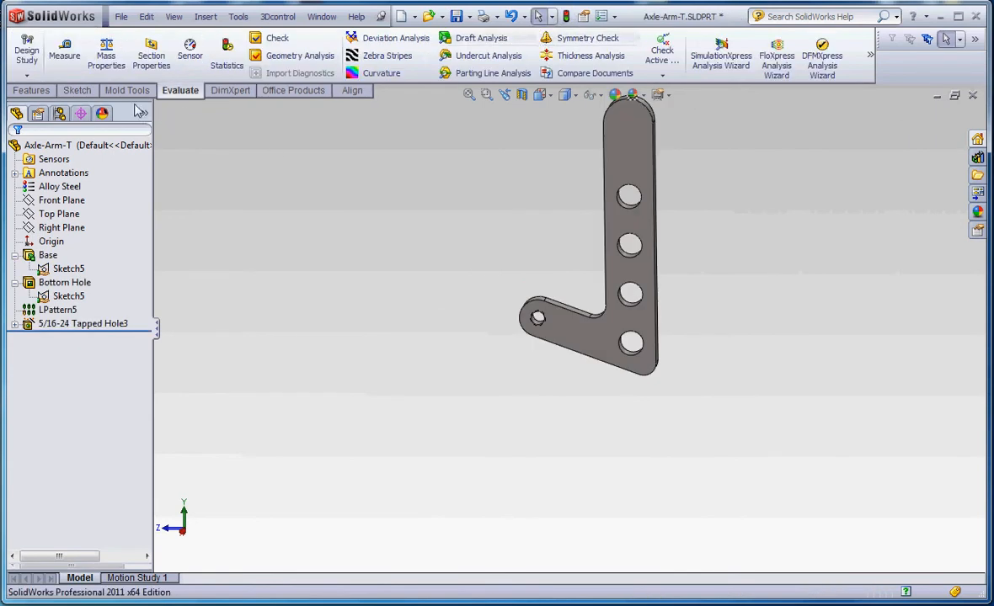
click(106, 51)
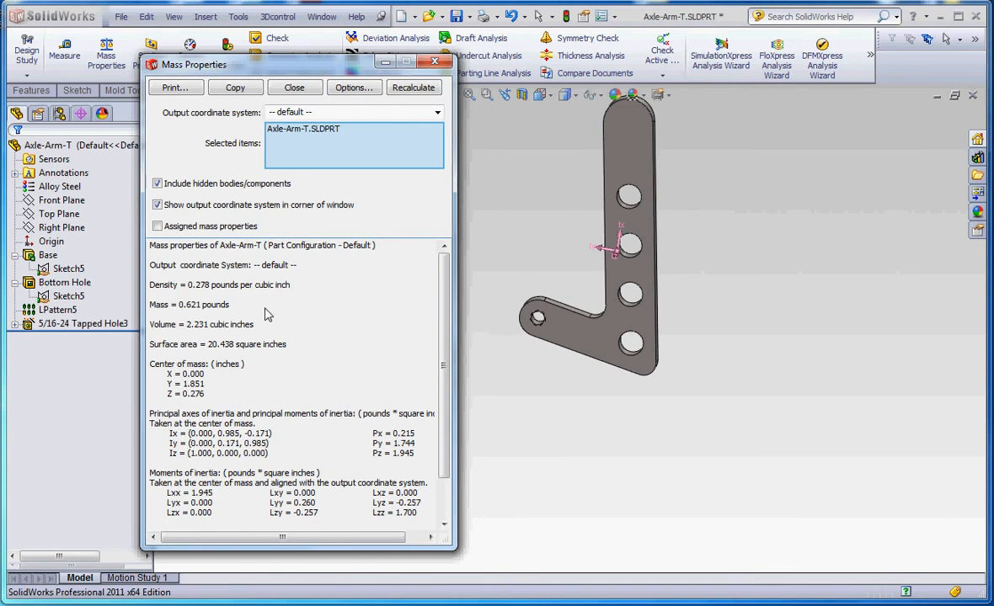
mouse_move(213, 392)
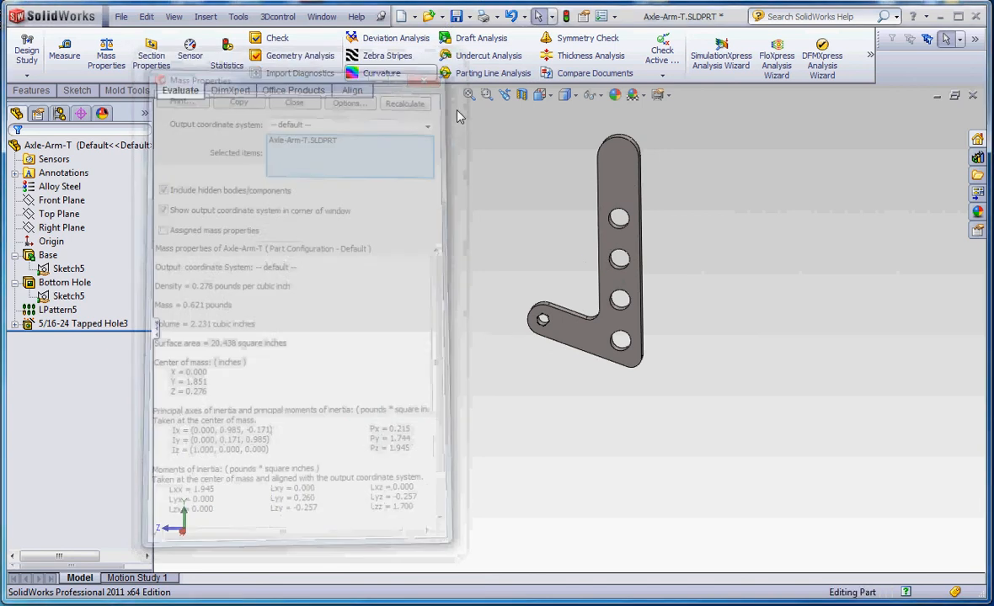
click(294, 102)
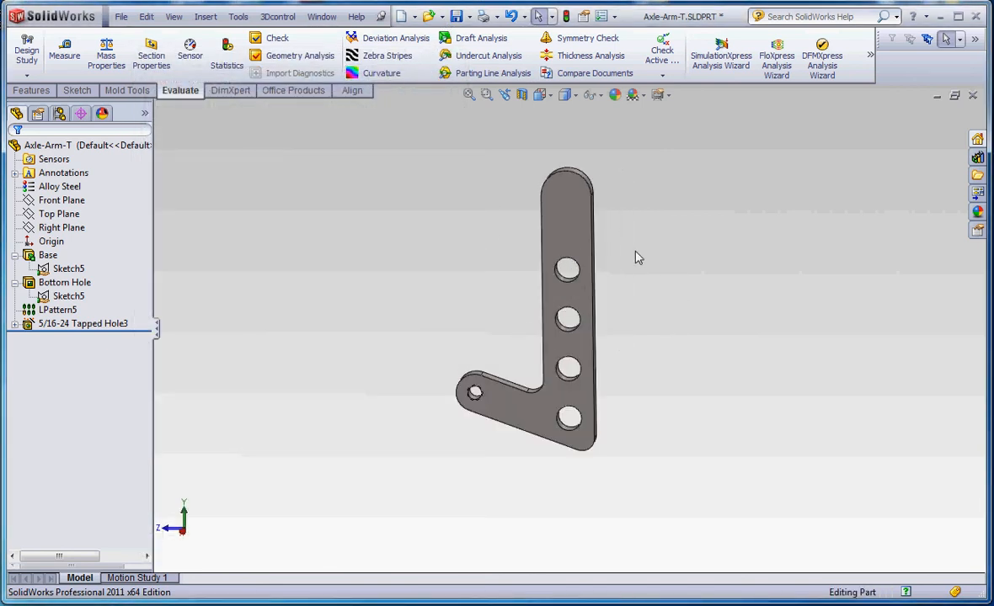